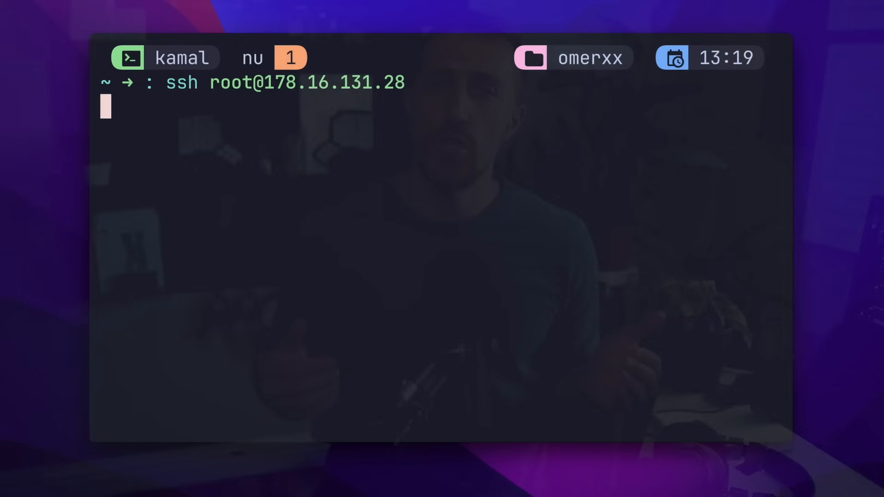
- Begin an export command for the LEAD variable in the SSH session to 178.16.131.28
type("export LEAD")
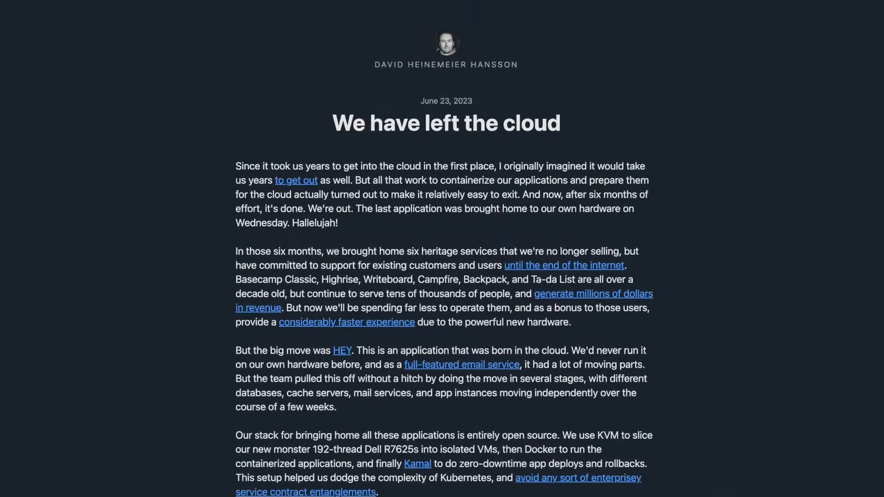
- Browse the Kamal project page and the author's personal blog from the article
left_click(417, 464)
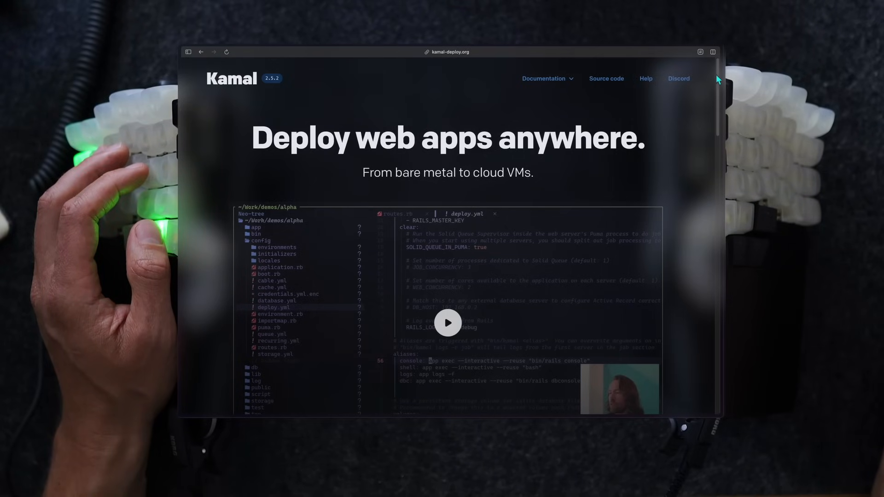
scroll("down", 3)
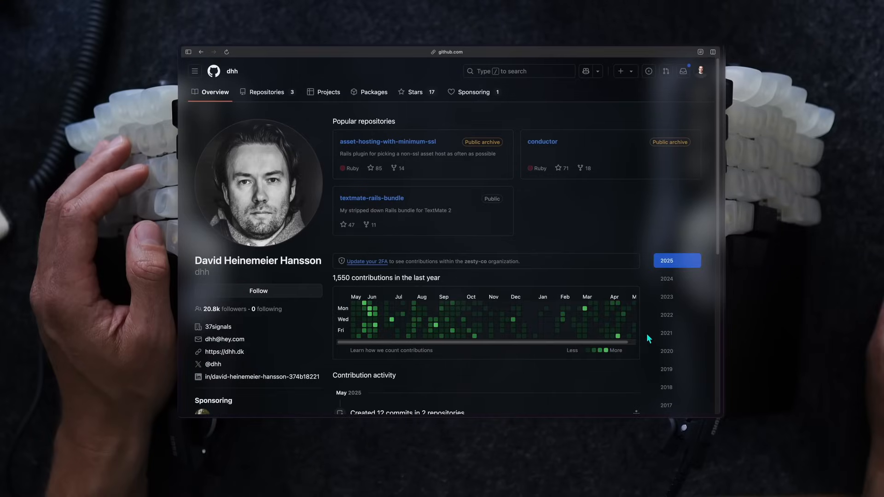
left_click(228, 351)
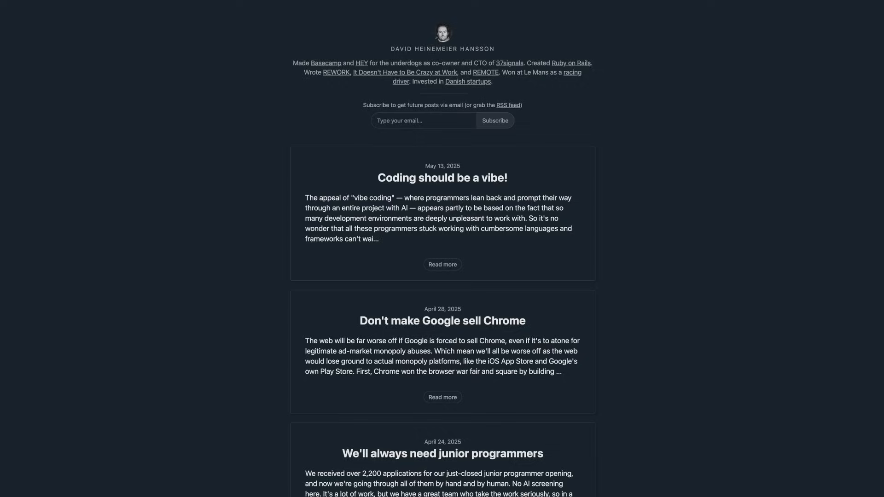
scroll("down", 3)
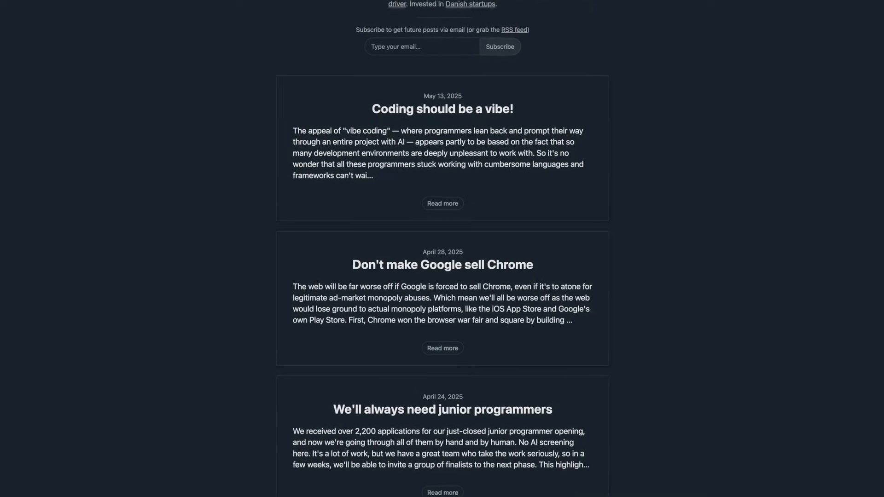
scroll("down", 3)
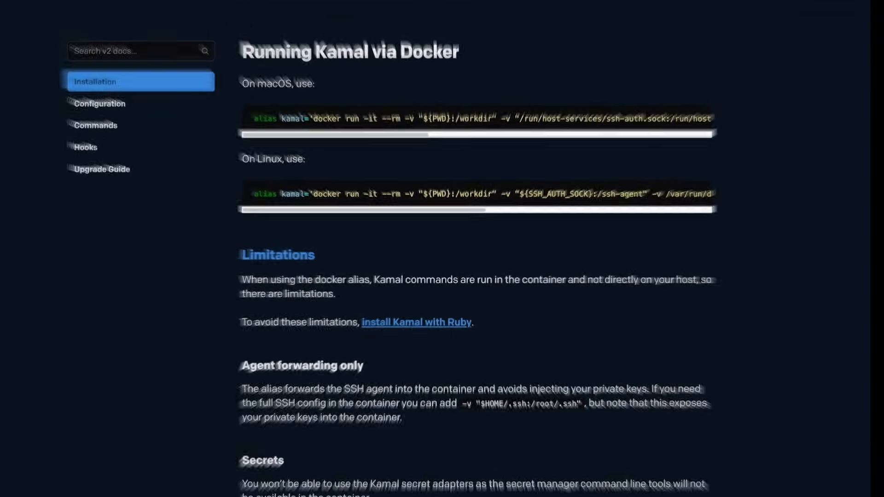
scroll("down", 3)
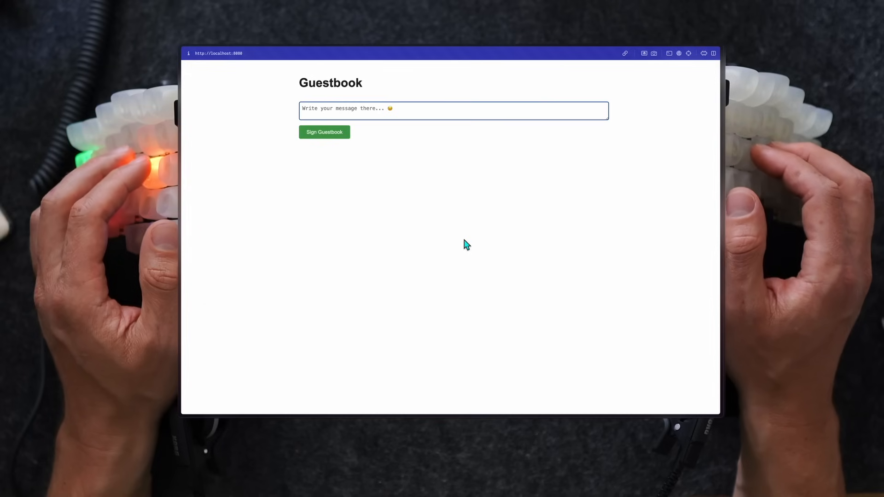
- Sign the local Guestbook app with the test message 'some mesage'
type("some mesage")
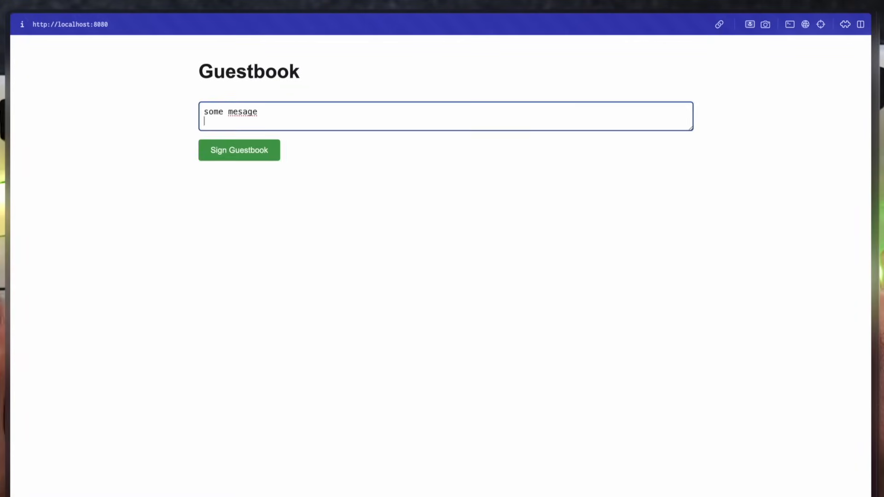
left_click(239, 150)
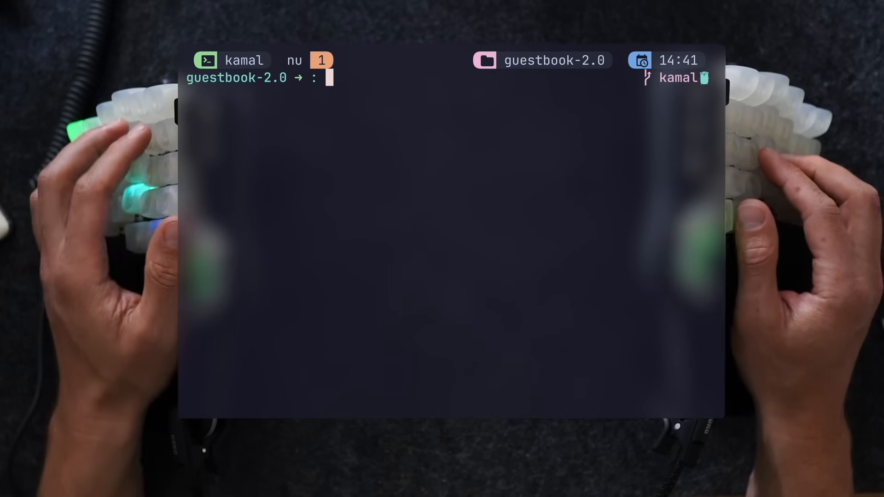
- Run kamal init in guestbook-2.0, then check git status for the added files
type("kamal init")
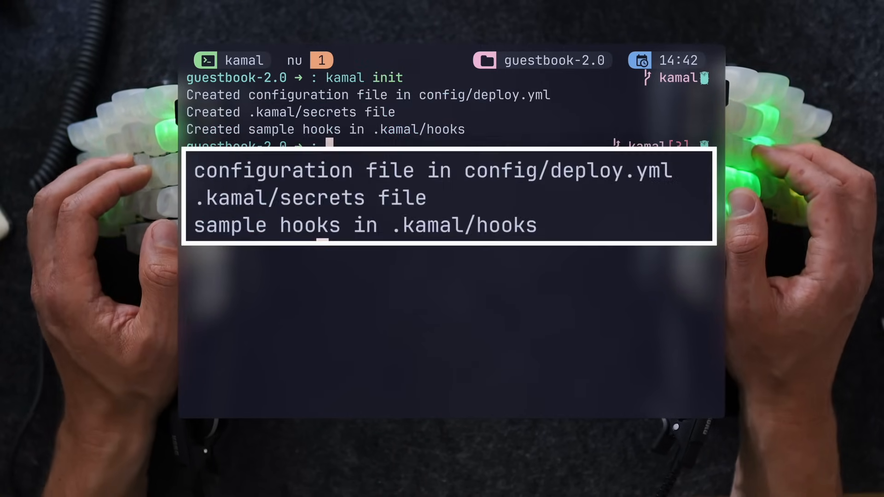
type("gst")
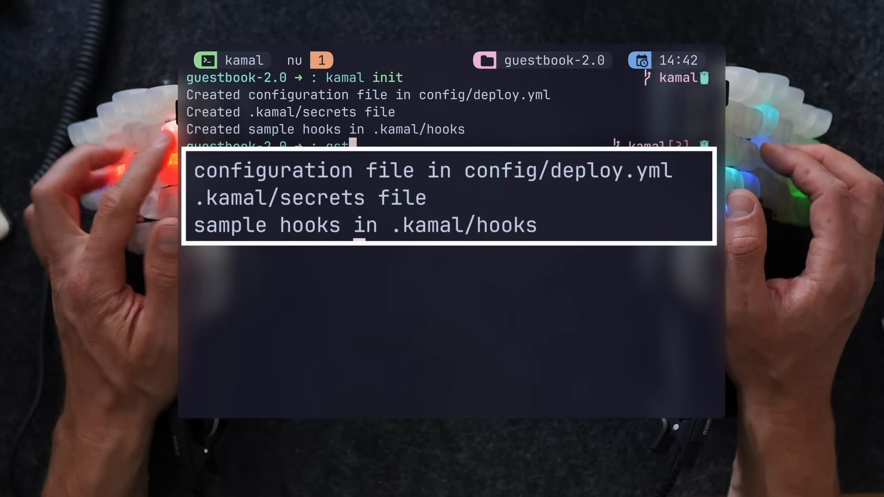
key("Return")
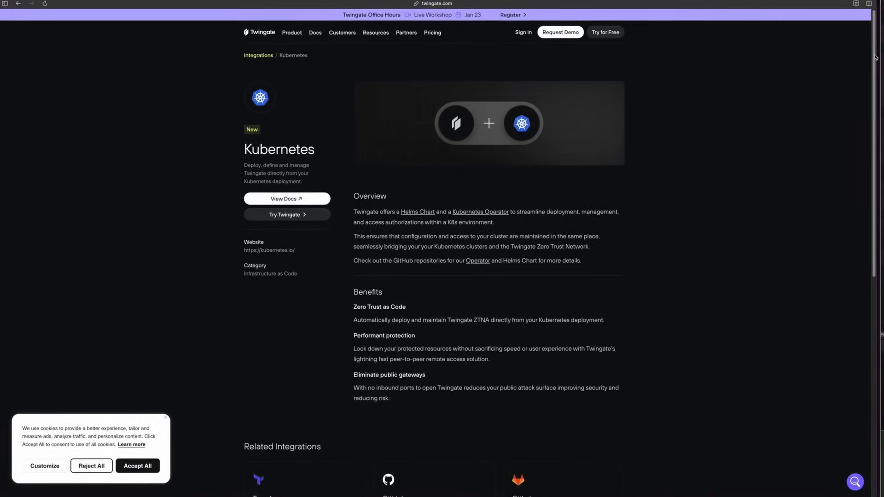
- Scroll the Twingate Kubernetes docs and open the Twingate Kubernetes Operator guide
scroll("down", 3)
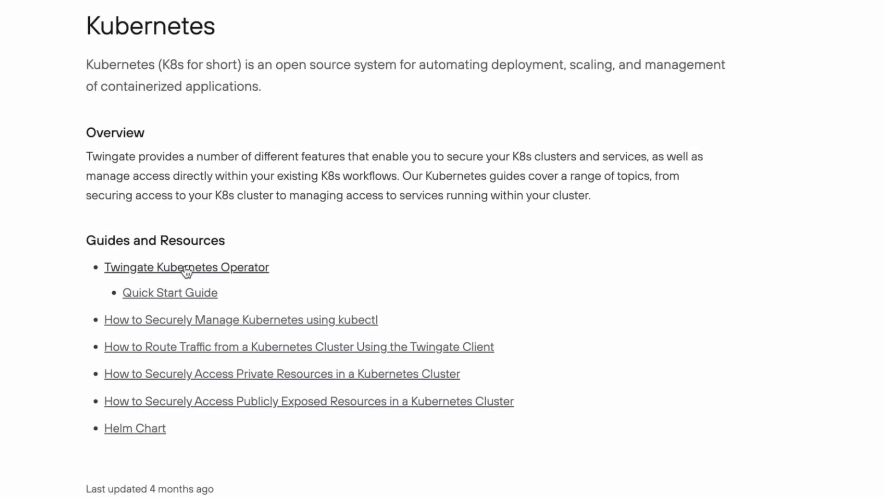
left_click(186, 267)
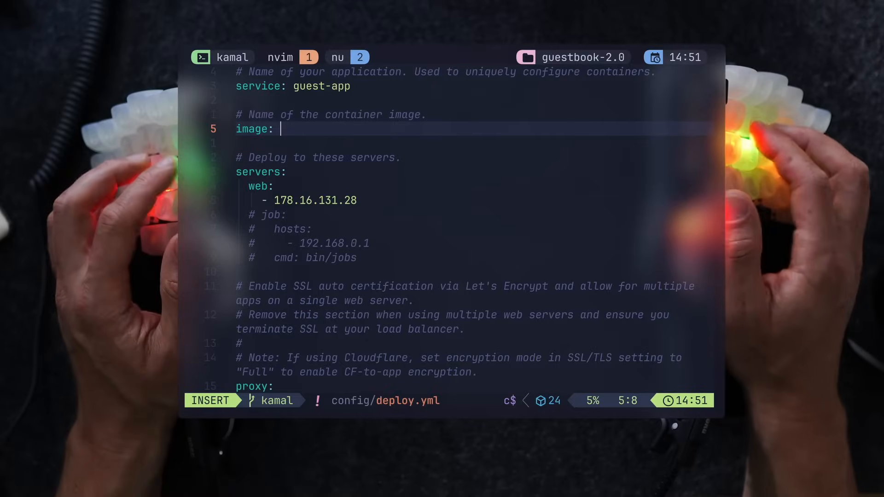
- Set the deploy.yml image to omerxx/guestbook-example:2.0
type("omerxx/guestbook-example:2.0")
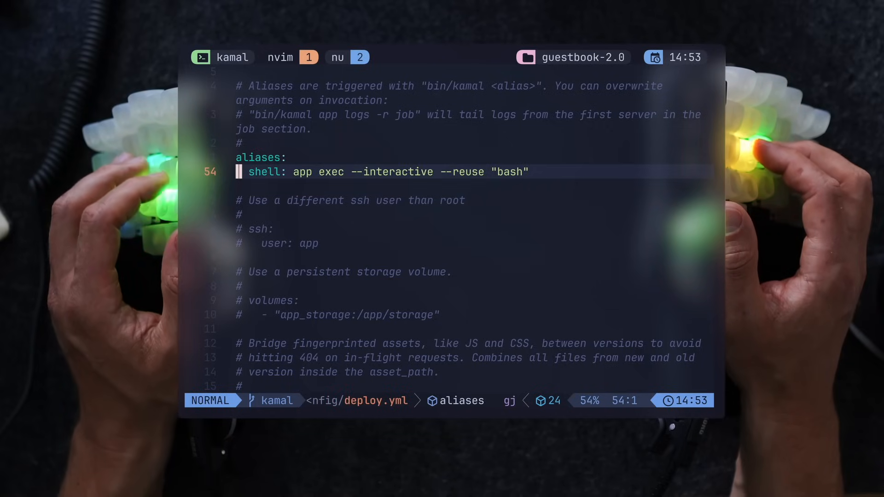
- Leave the deploy.yml file in Neovim and return to the nushell prompt
key("k")
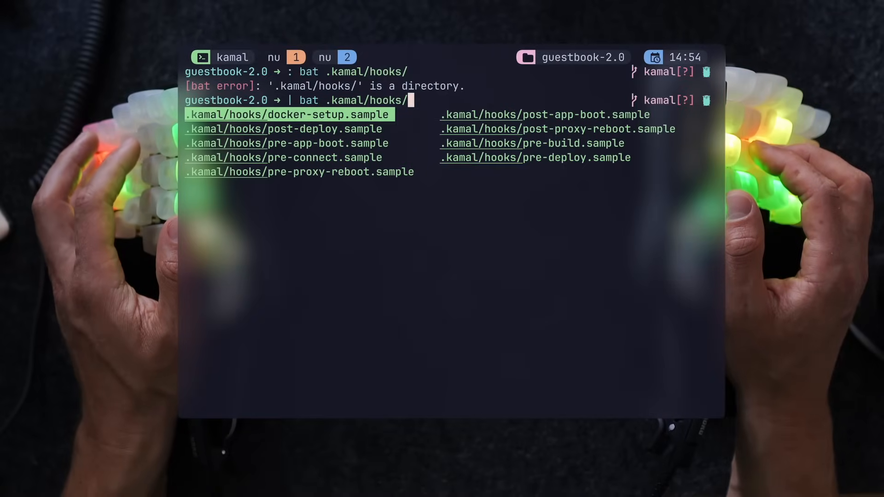
- Show the .kamal/hooks/pre-deploy.sample hook with bat
type("pre-deploy.sample")
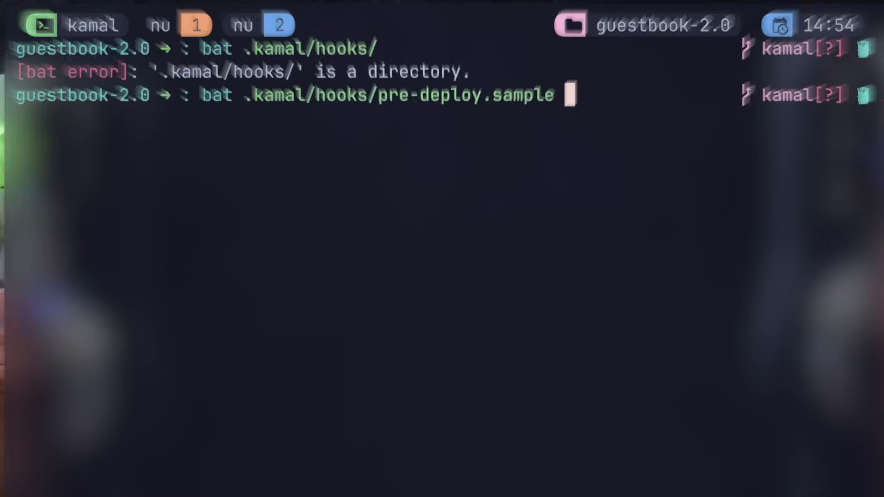
key("enter")
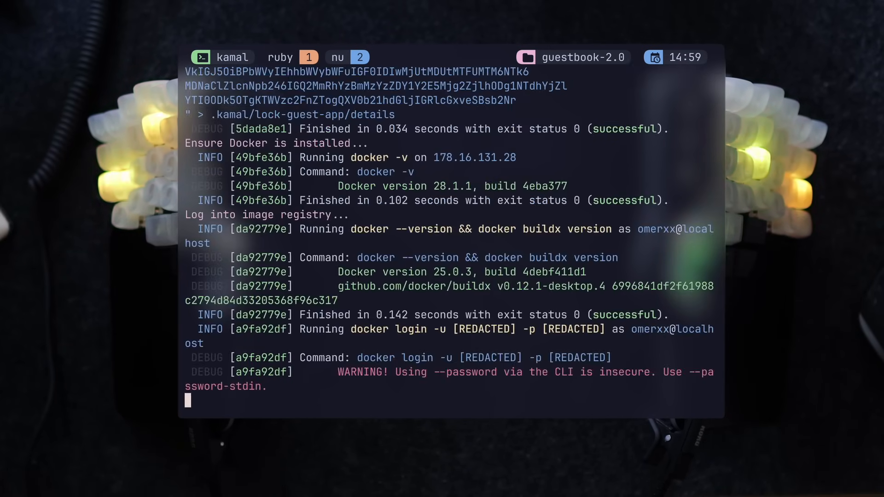
- Scroll the Kamal deploy log as Docker is verified and registry login begins
scroll("down", 3)
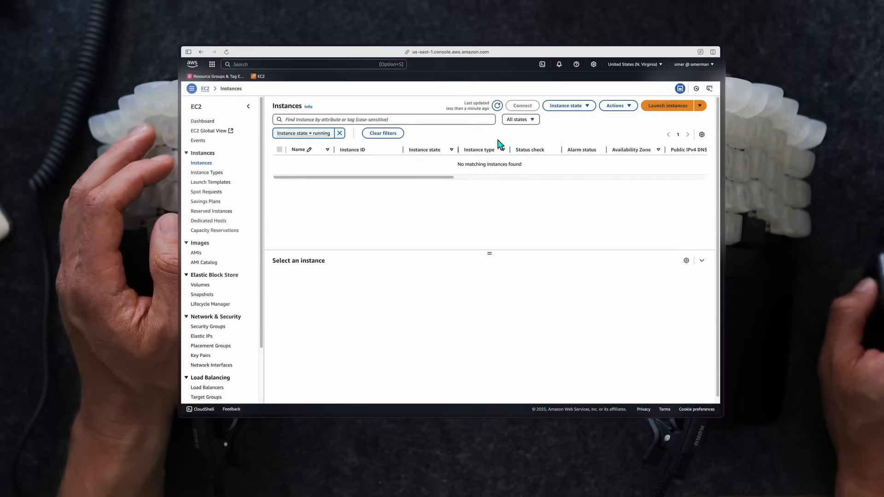
- Launch a new EC2 instance with Ubuntu Server 24.04 LTS and an SSH-allowing security group
left_click(668, 105)
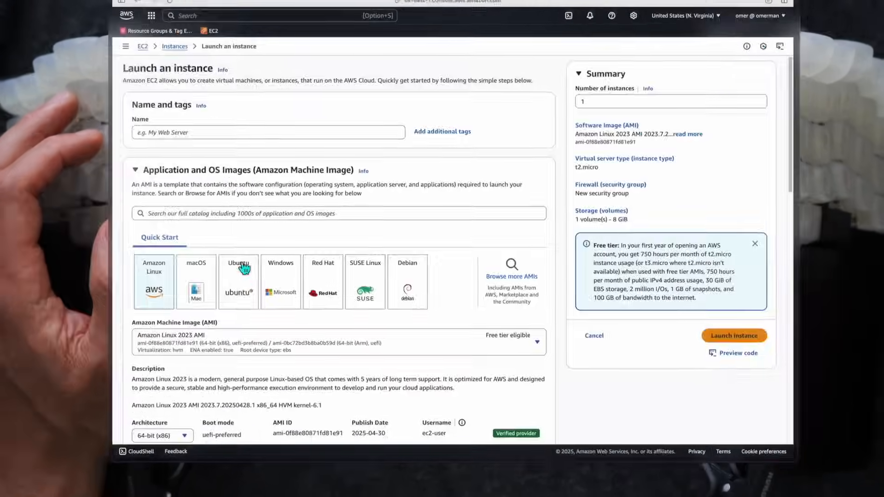
left_click(237, 281)
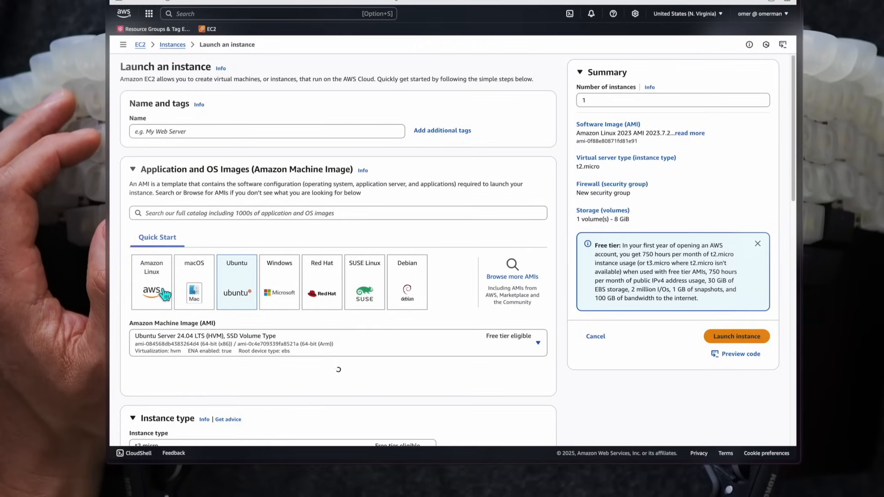
scroll("down", 3)
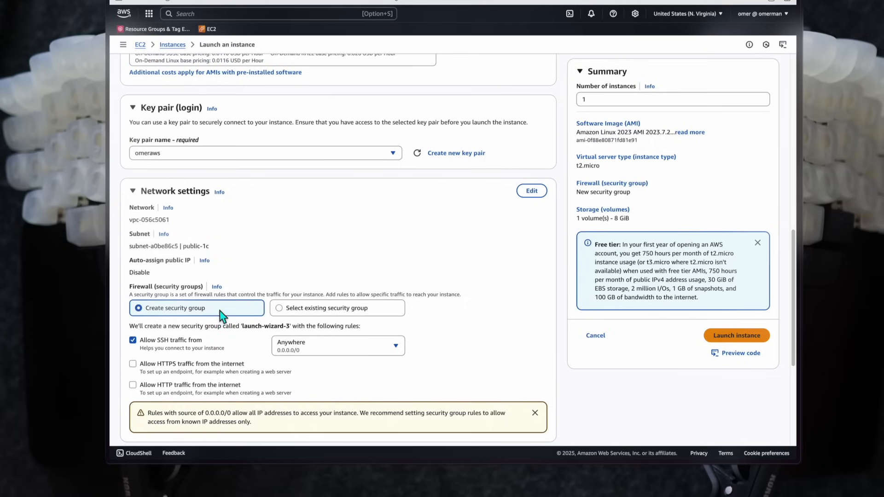
mouse_move(520, 370)
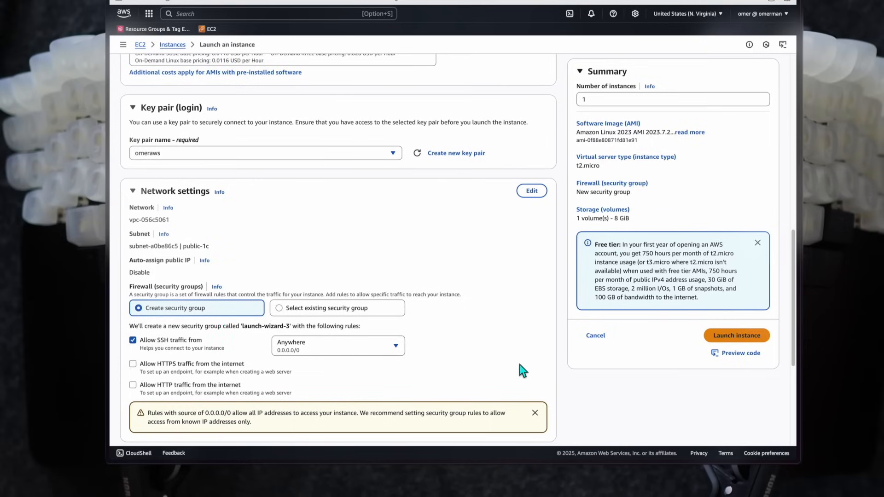
scroll("down", 3)
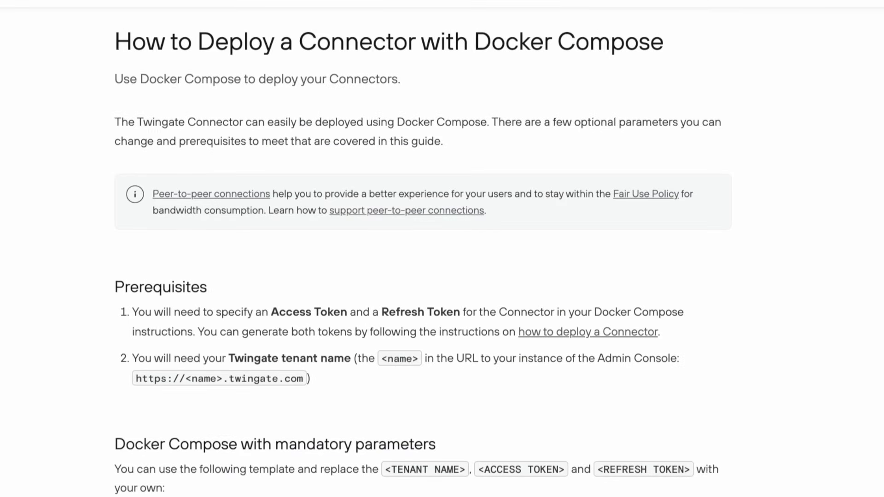
- Scroll through the Twingate Docker Compose Connector guide's prerequisites
scroll("down", 3)
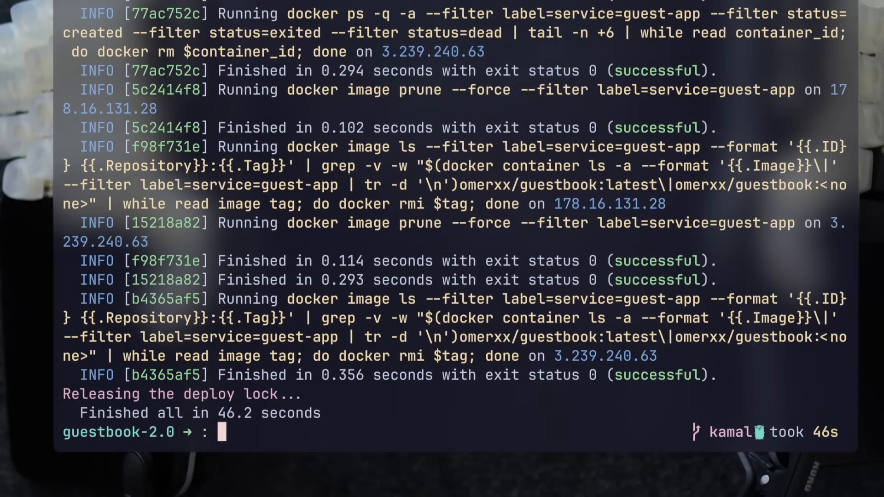
- Run kamal audit to list the deployment audit history
type("kamal aud")
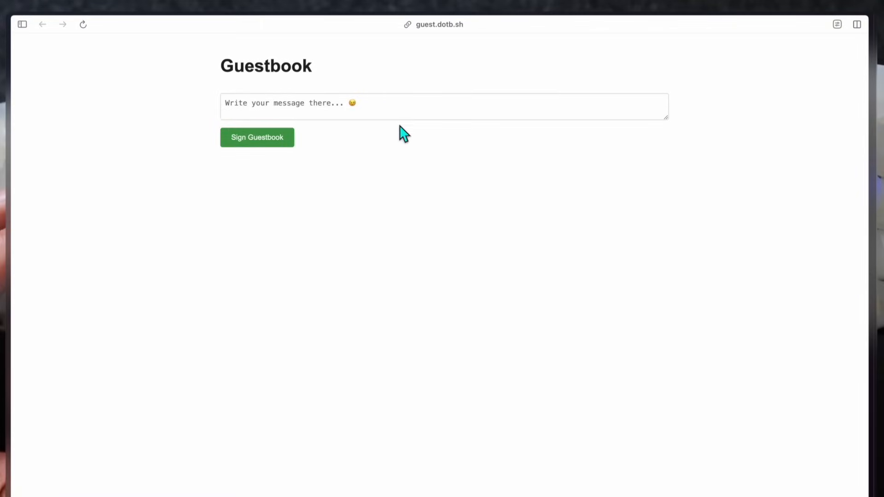
mouse_move(422, 339)
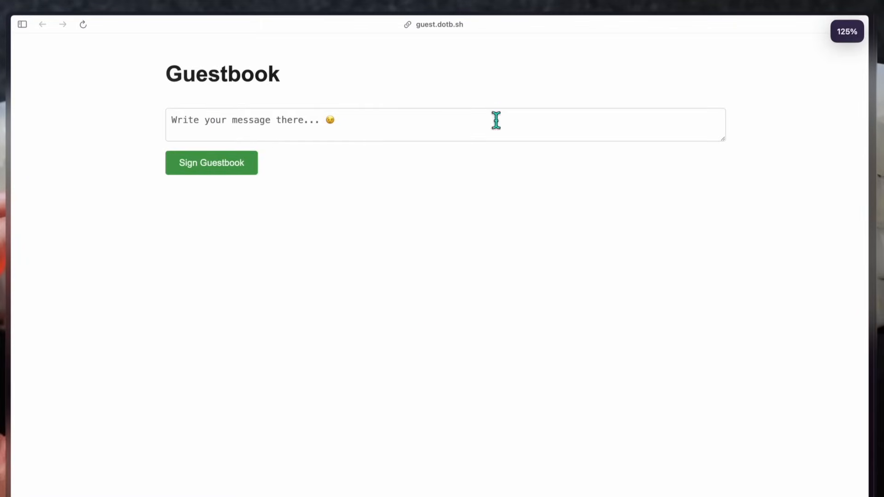
- Type 'I didn't' into the live Guestbook message box at guest.dotb.sh
type("I didn't")
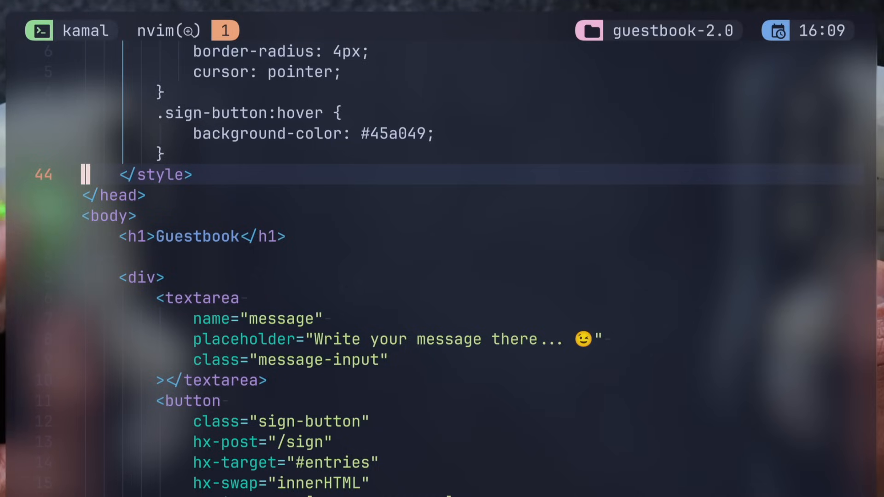
- Insert 'This is the DOT' before Guestbook in the template's h1 heading
type("This is the DOT")
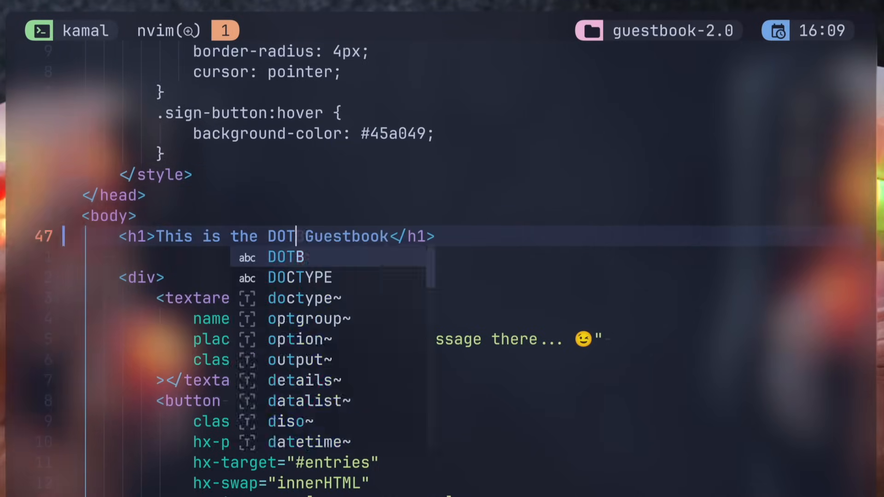